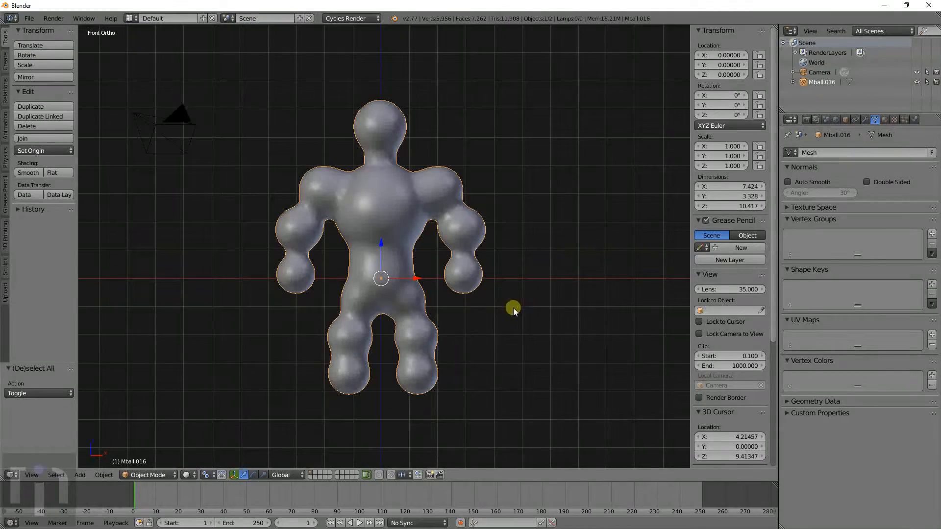
Step: Orbit around the metaball figure and bring up the Add Mesh primitives list
drag(513, 312, 447, 351)
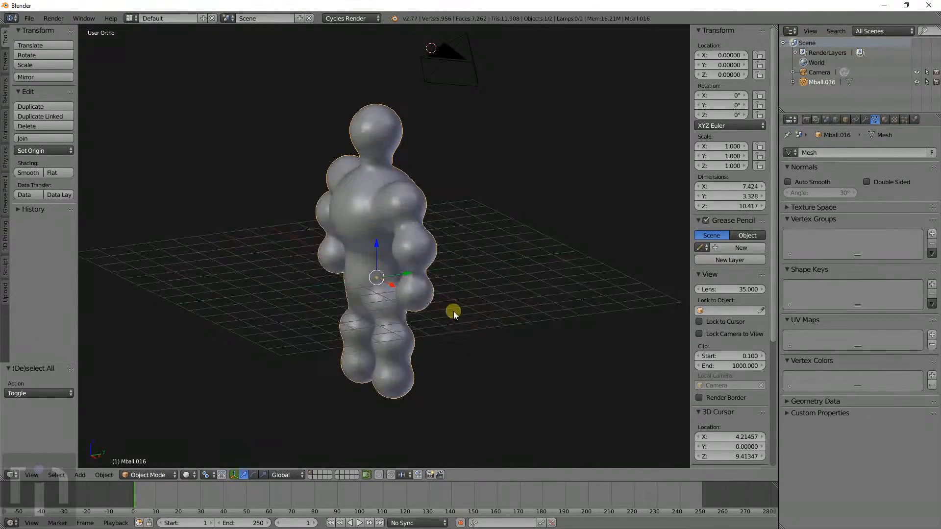
drag(453, 312, 390, 252)
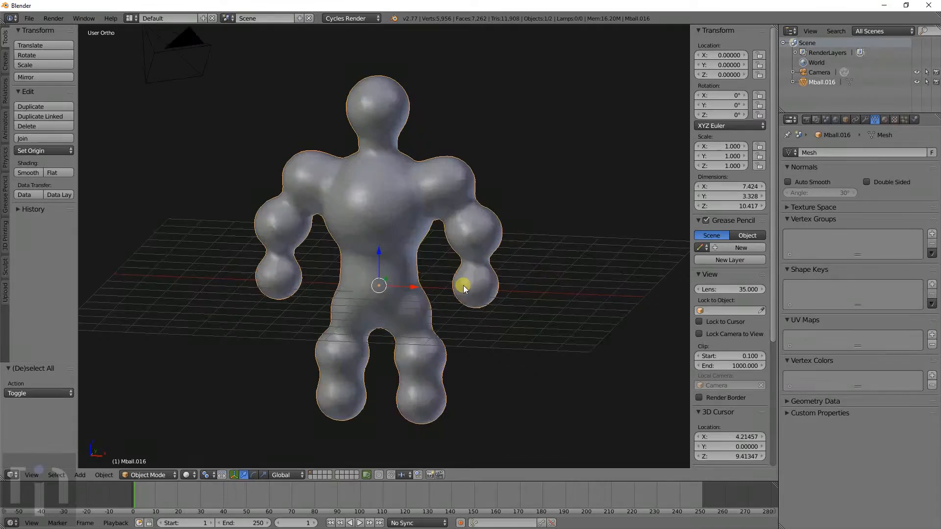
click(79, 475)
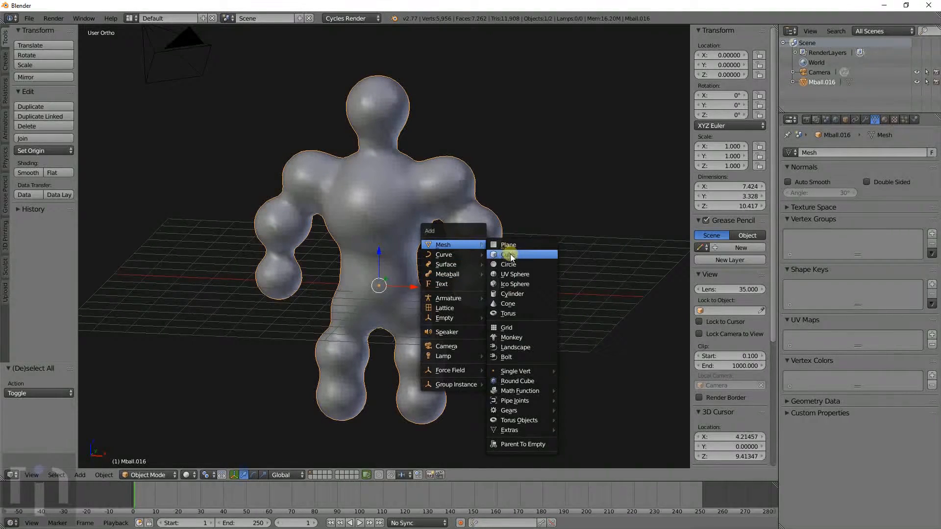
Step: Add a cube and scale it in front view into a tall block enclosing the figure
click(507, 254)
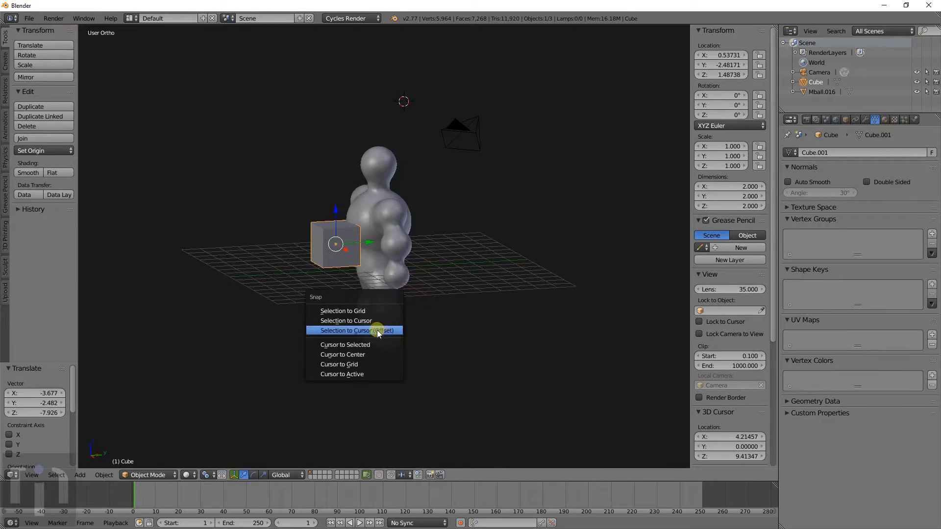
mouse_move(354, 353)
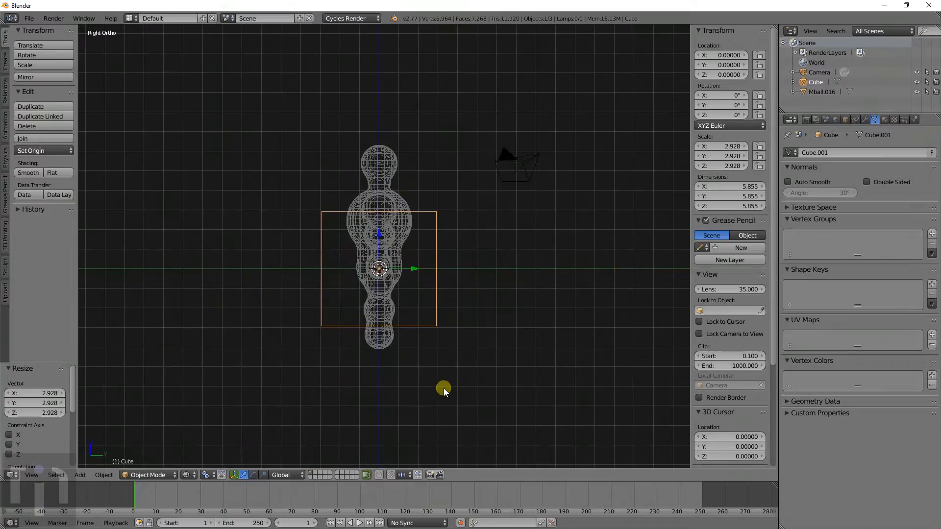
scroll(down, 3)
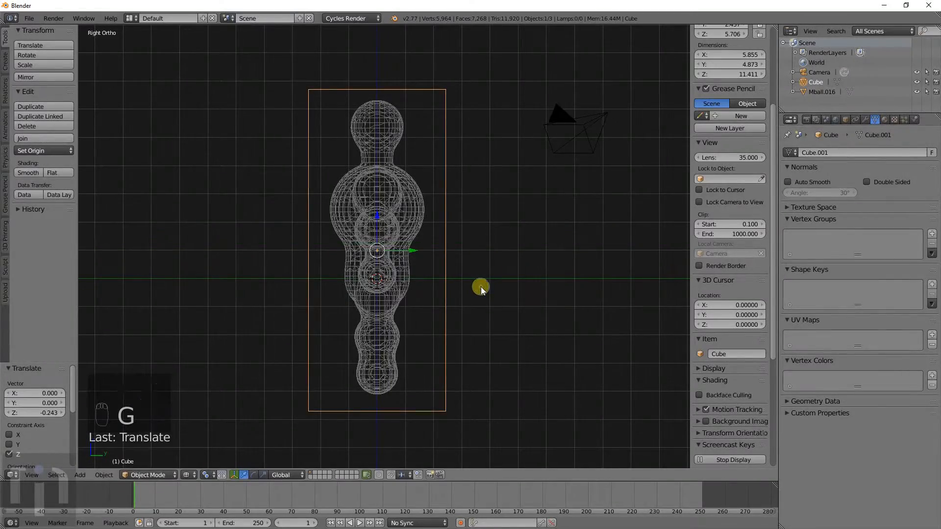
key(KP_1)
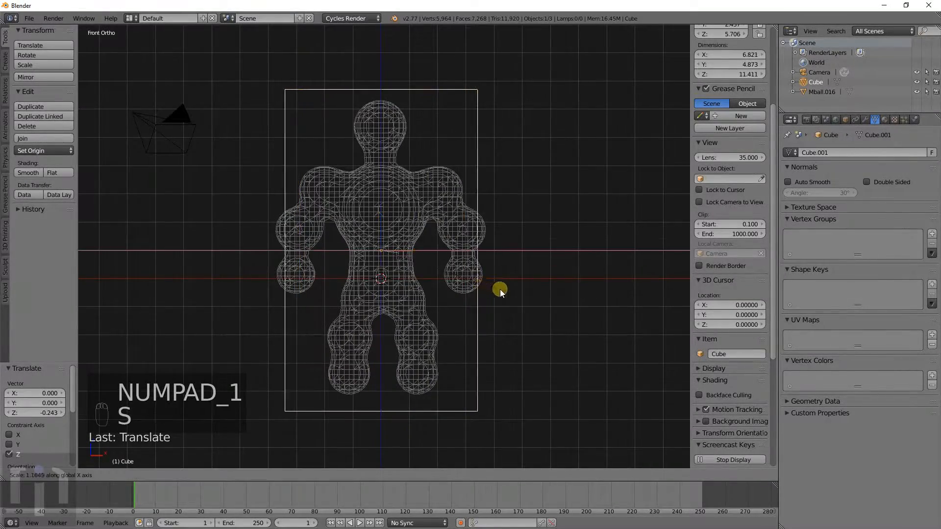
key(s)
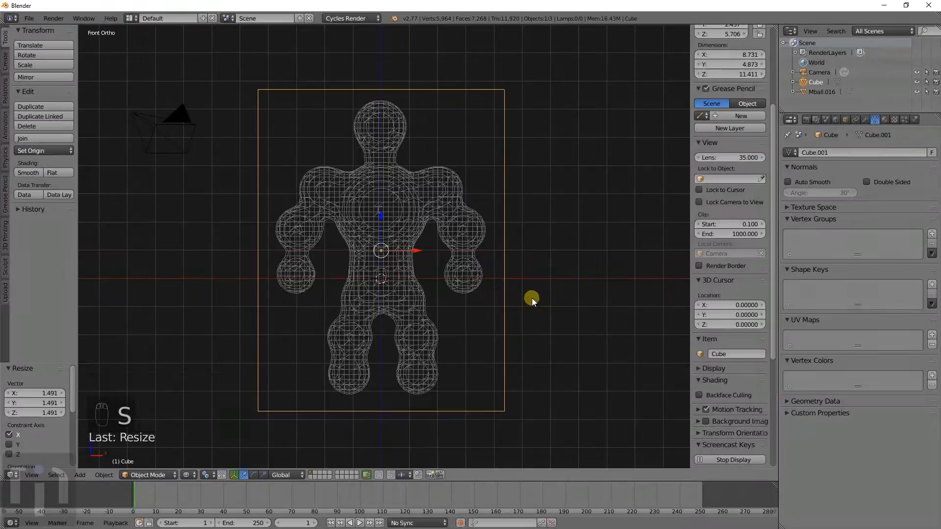
drag(531, 300, 519, 261)
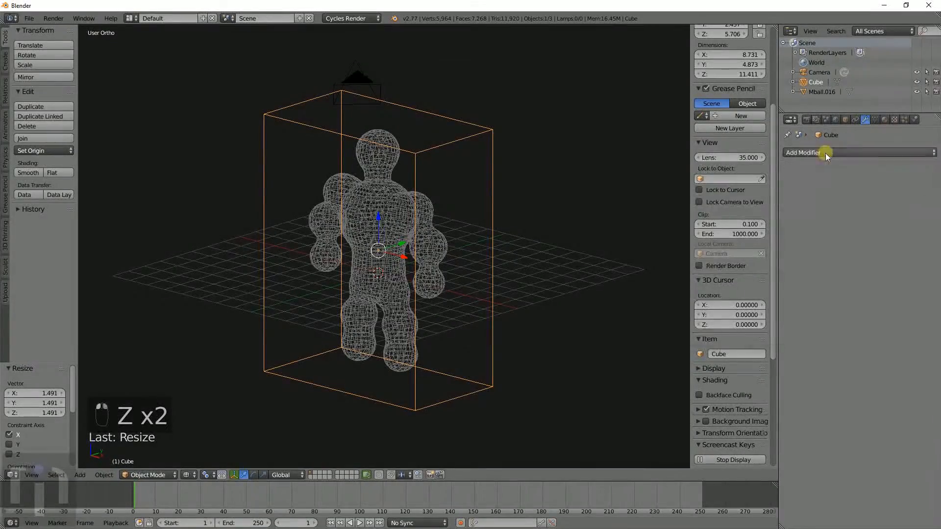
Step: Give the block a Boolean Difference modifier targeting Mball.016, then select the figure
click(802, 152)
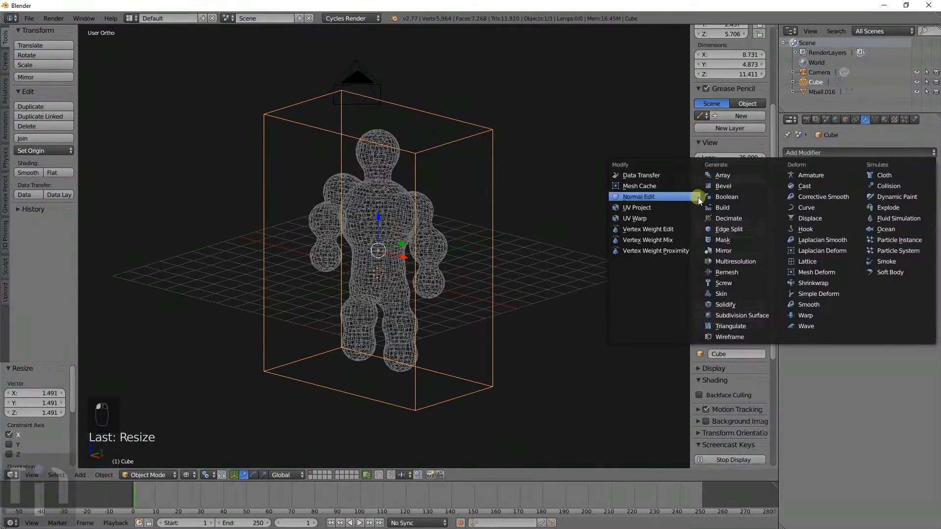
click(726, 196)
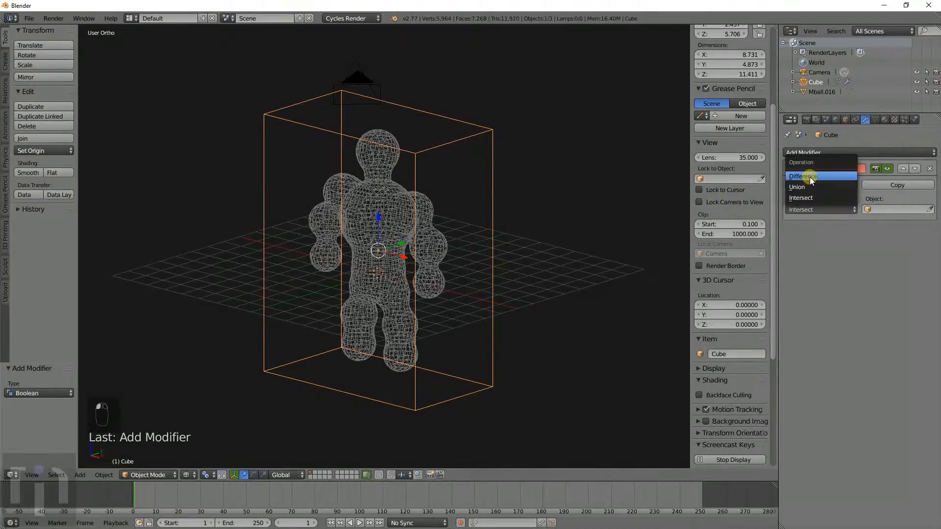
click(802, 176)
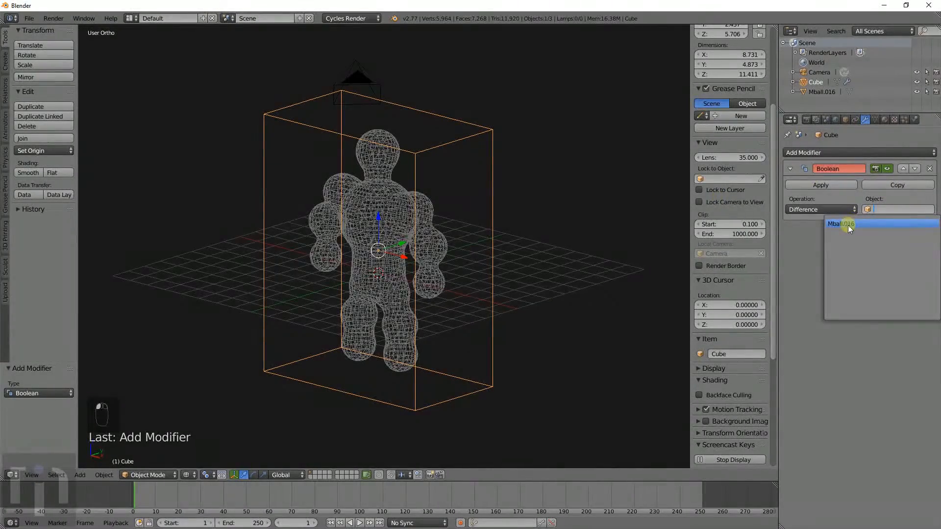
click(847, 224)
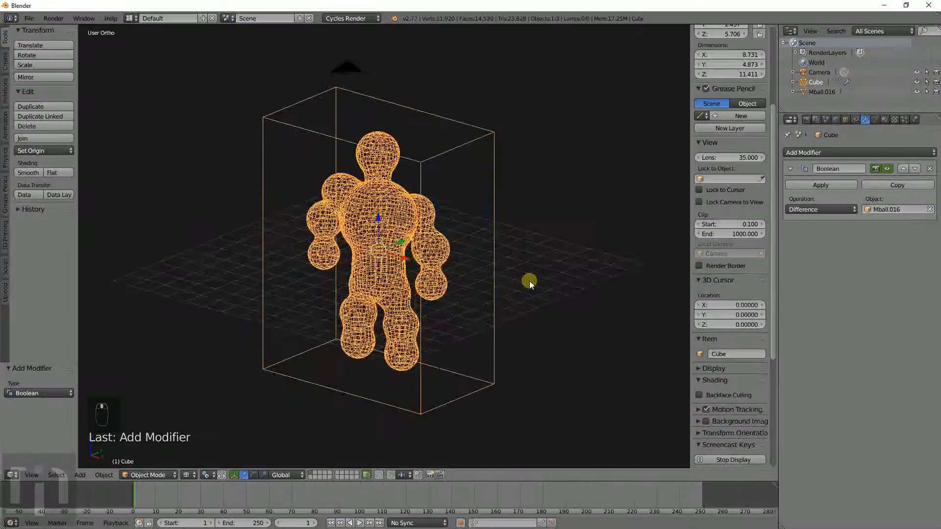
click(819, 185)
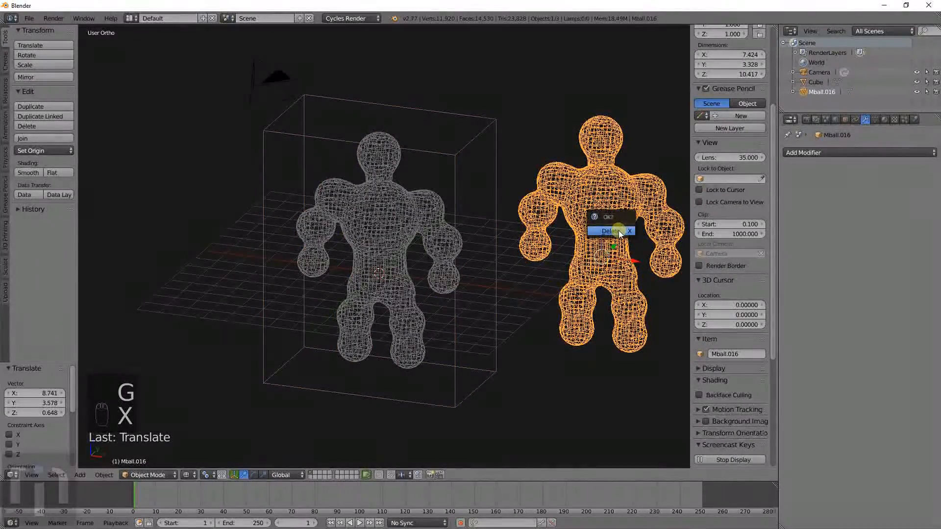
Step: Confirm deleting the metaball figure, leaving the block with its figure cavity
click(611, 230)
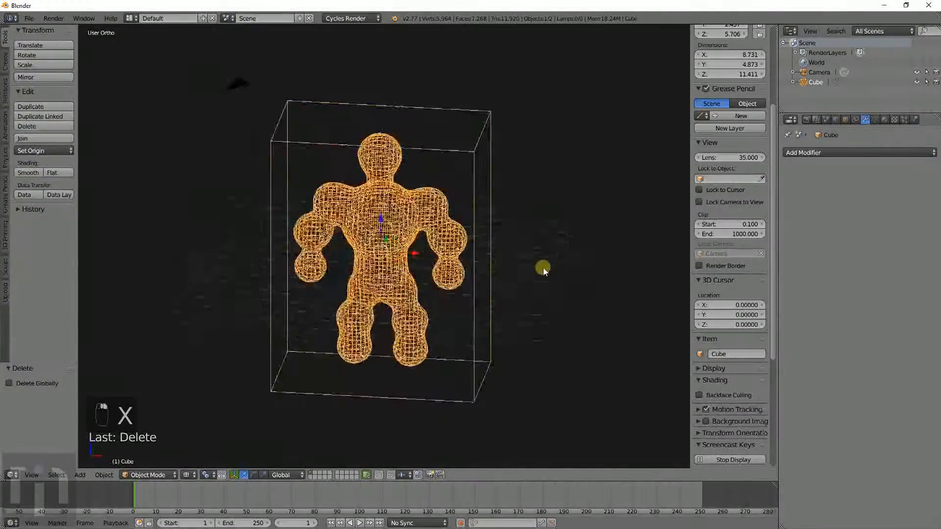
key(z)
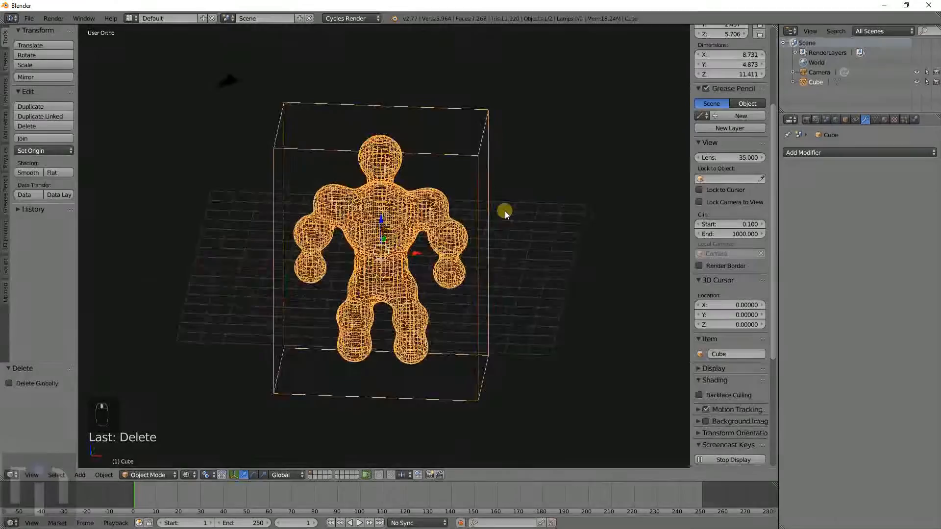
Step: Add a scaled UV sphere above the head, duplicate it below the feet, and join them
key(shift+a)
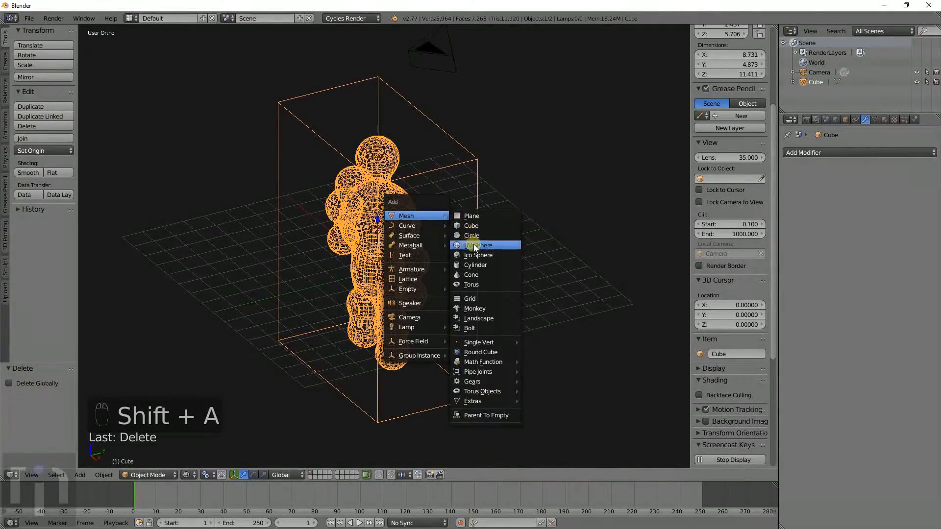
mouse_move(483, 245)
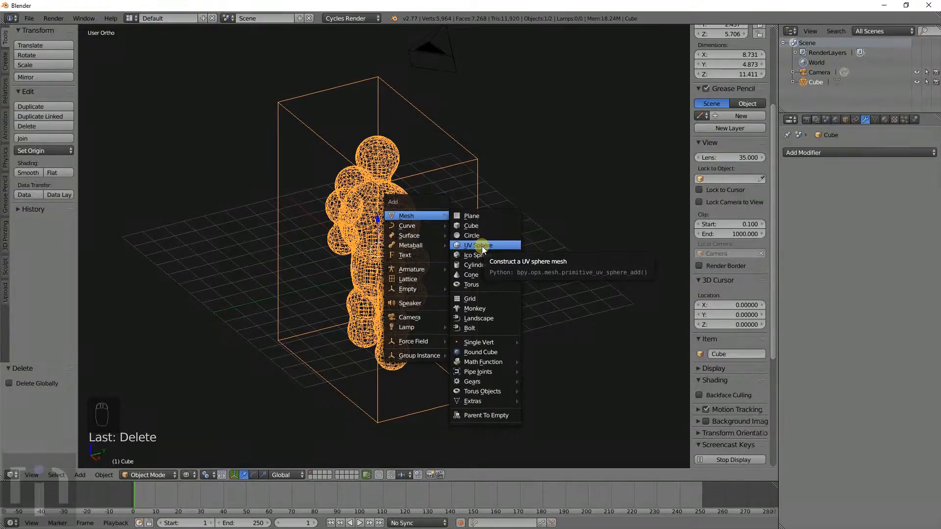
click(476, 245)
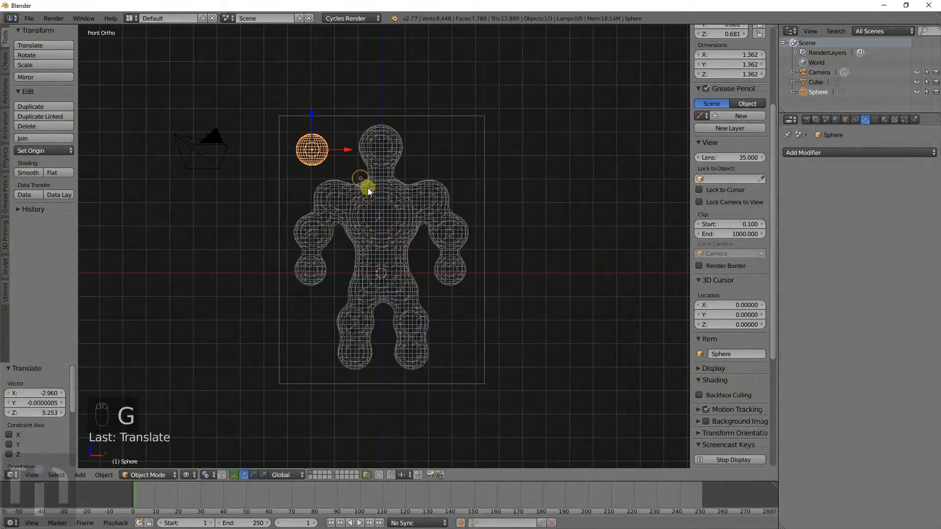
key(s)
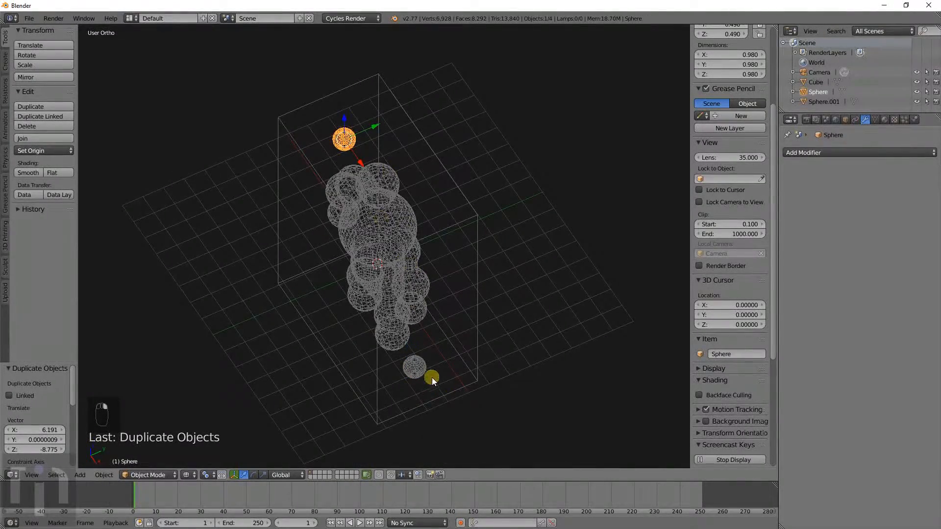
key(ctrl+j)
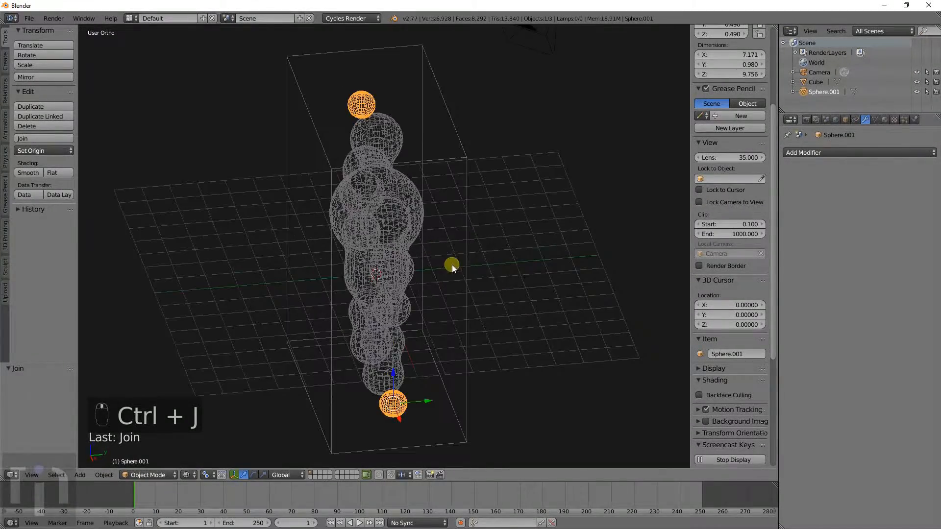
key(shift+a)
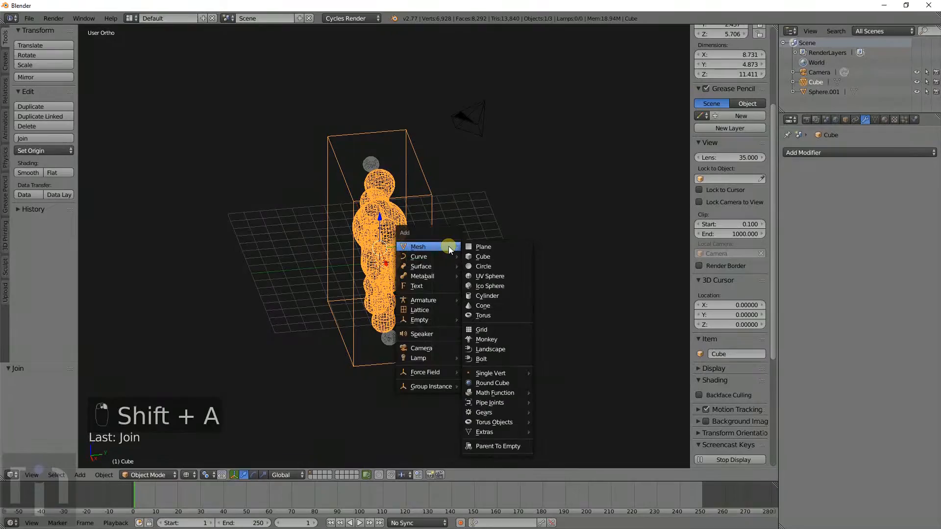
Step: Add a large box and duplicate the enlarged mold block as Cube.002
click(482, 257)
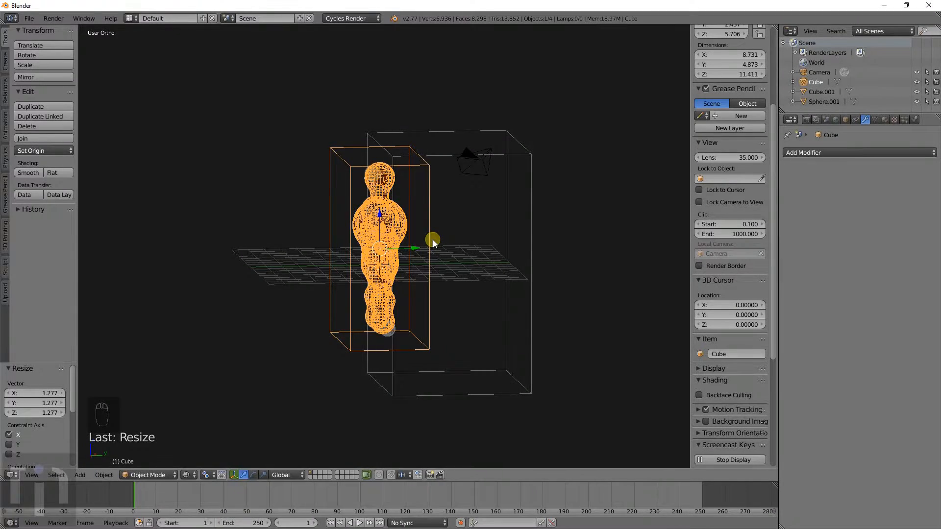
key(shift+d)
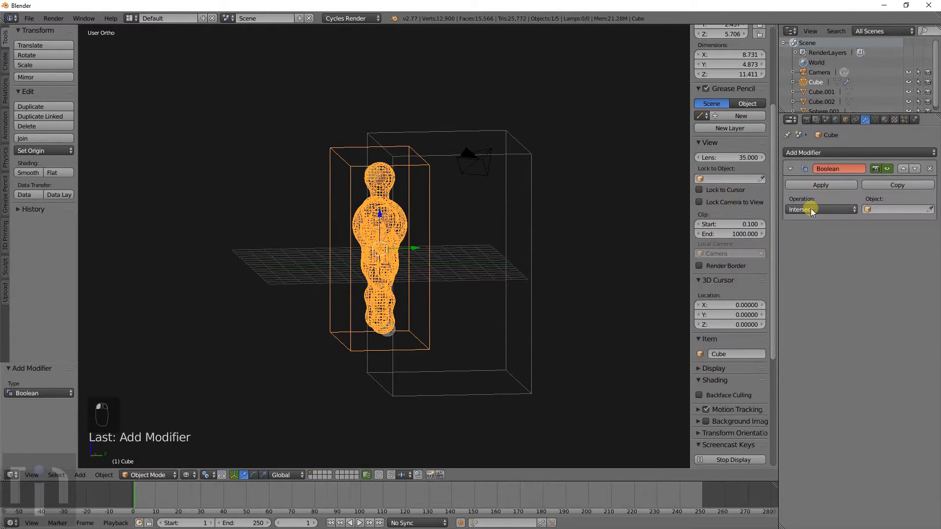
Step: Set Cube's Boolean to Difference with Cube.001 as the cutter
click(820, 209)
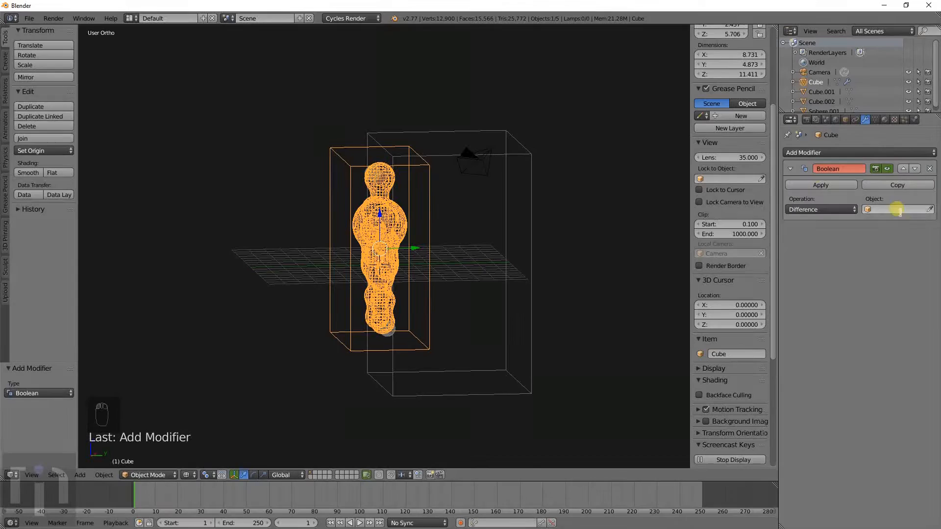
click(893, 209)
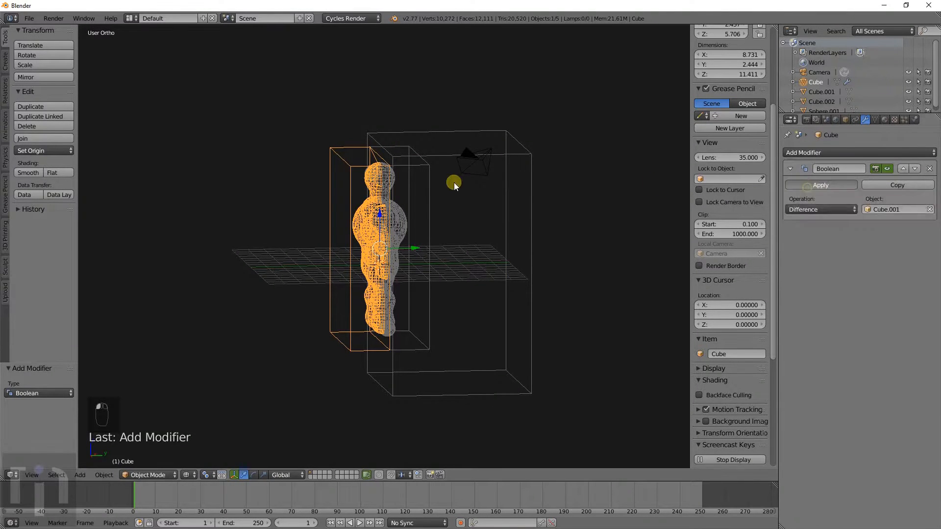
Step: Apply Cube's Boolean, then apply an Intersect Boolean with Cube on Cube.002
click(804, 152)
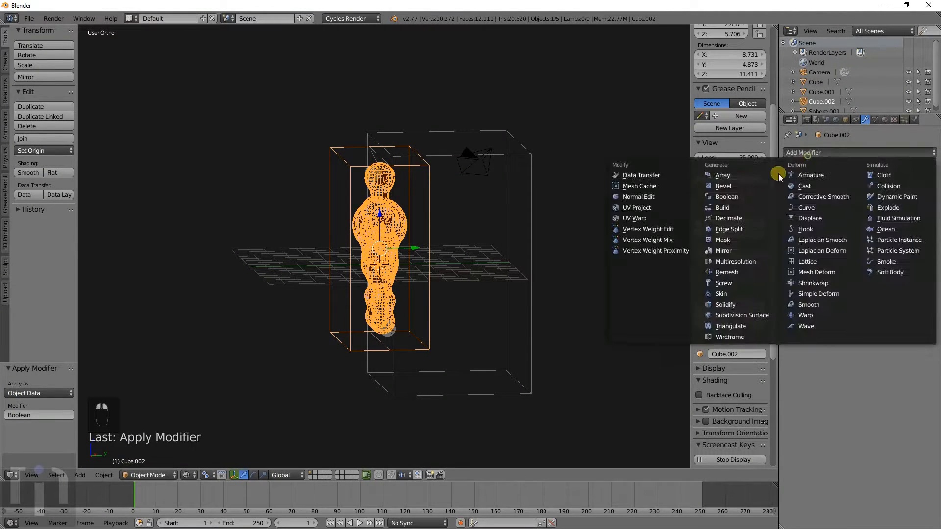
click(726, 196)
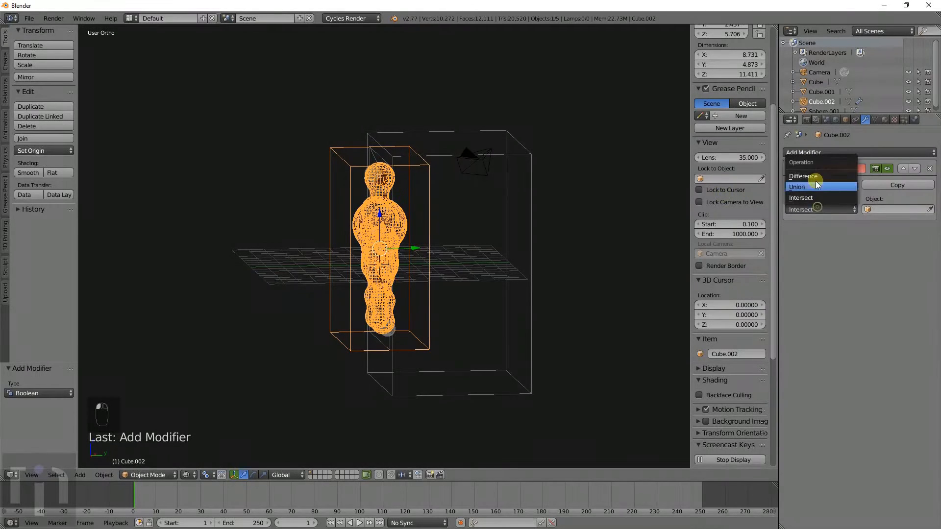
click(800, 207)
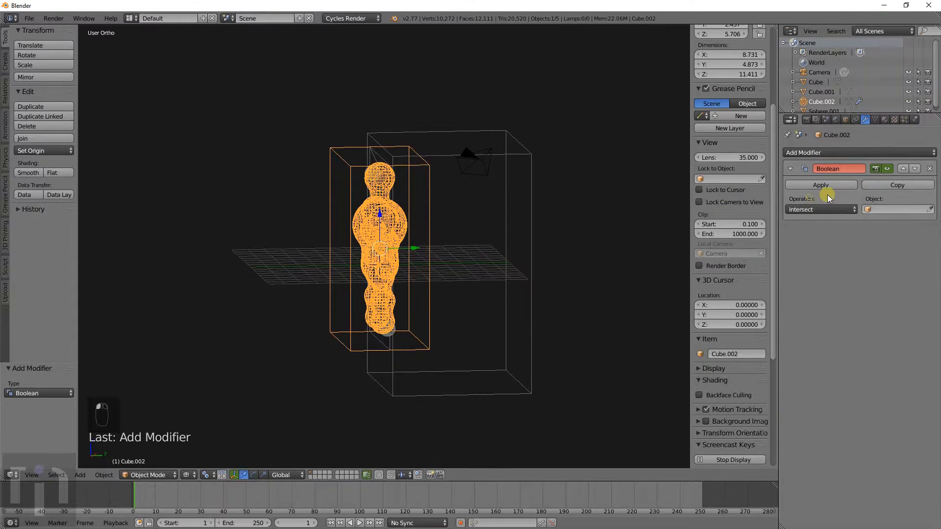
click(893, 209)
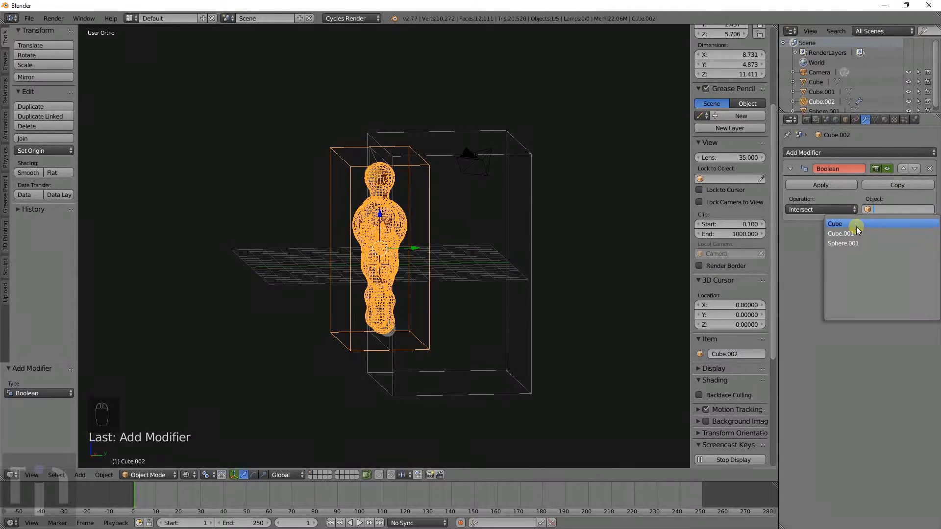
click(834, 223)
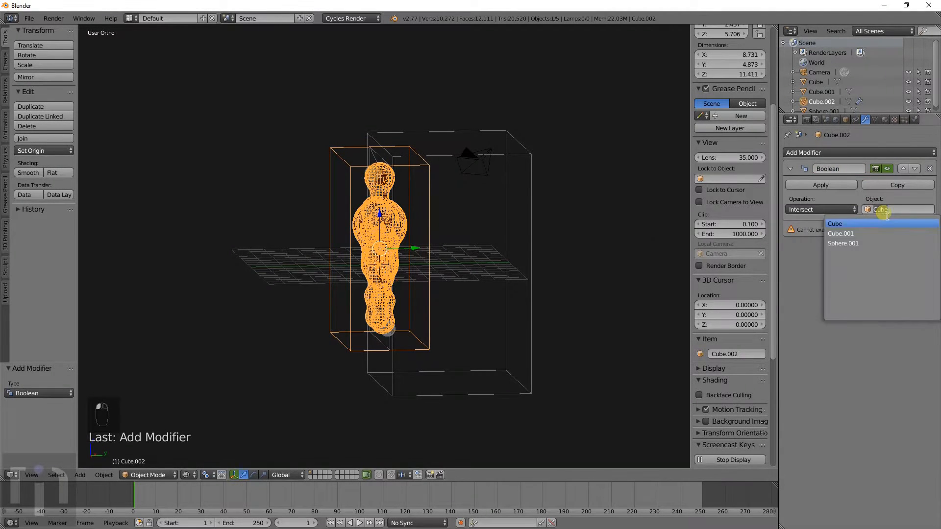
click(841, 233)
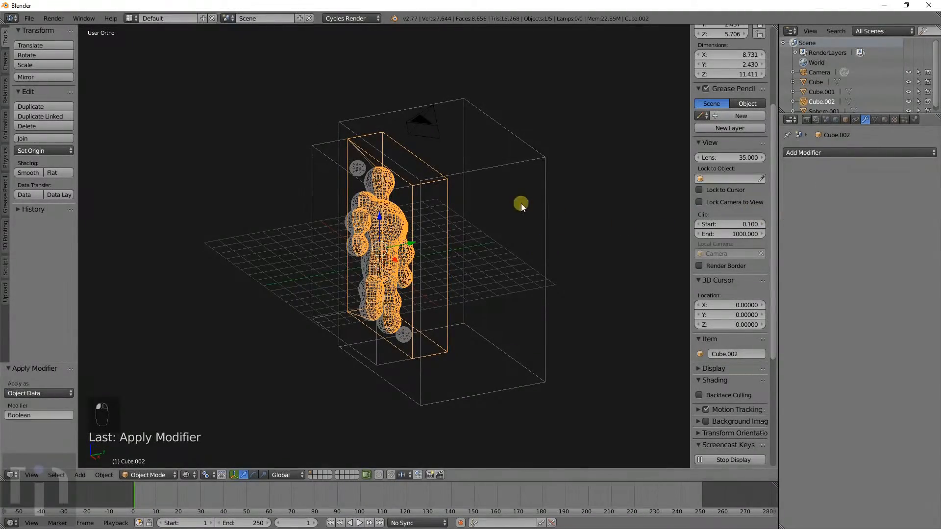
Step: Delete the large cutting box Cube.001
key(x)
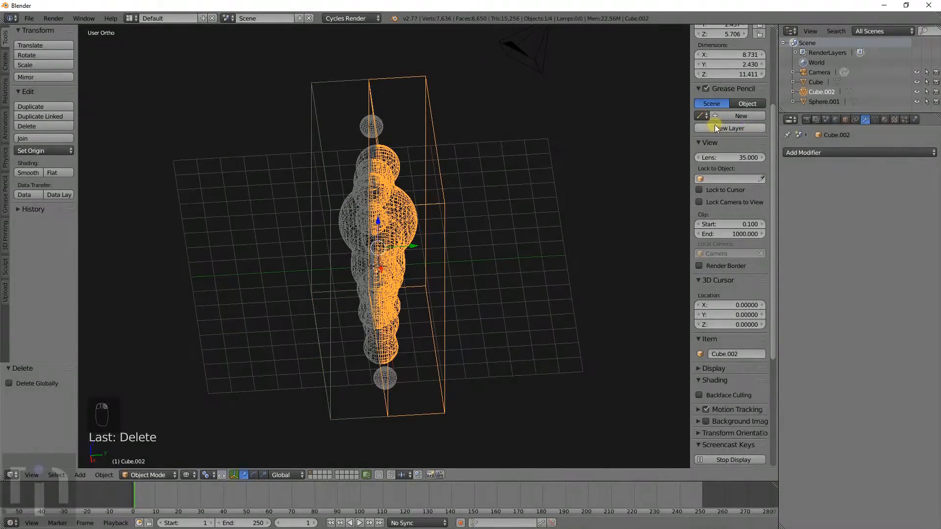
click(803, 152)
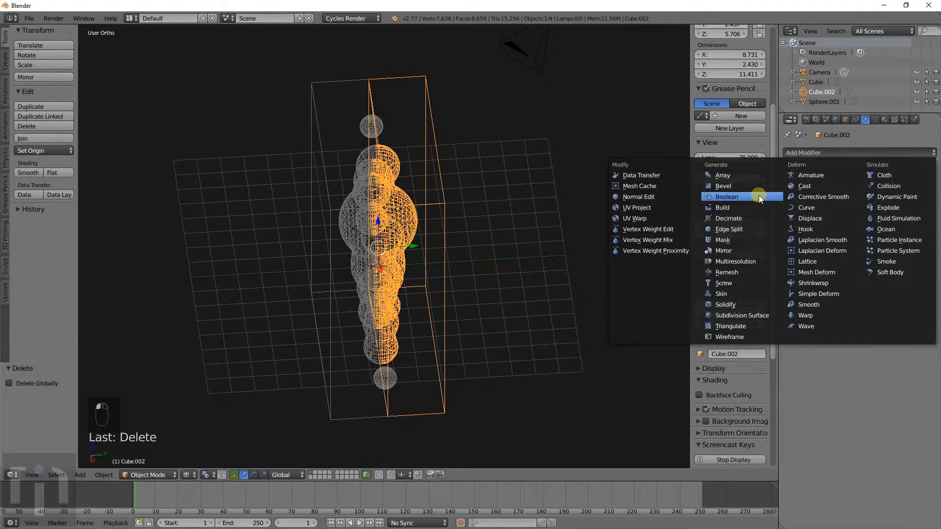
Step: Apply a Union Boolean with Sphere.001 on Cube.002 to fuse the registration bumps
click(726, 196)
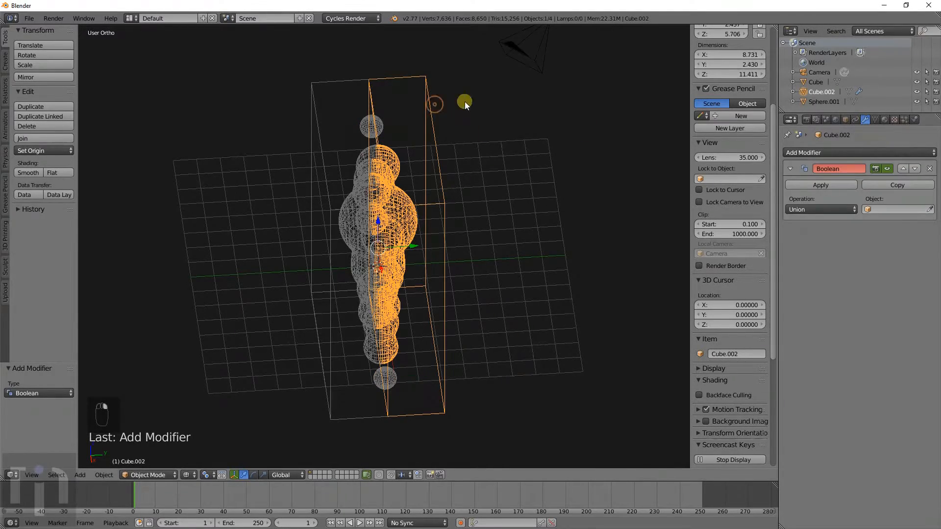
click(896, 209)
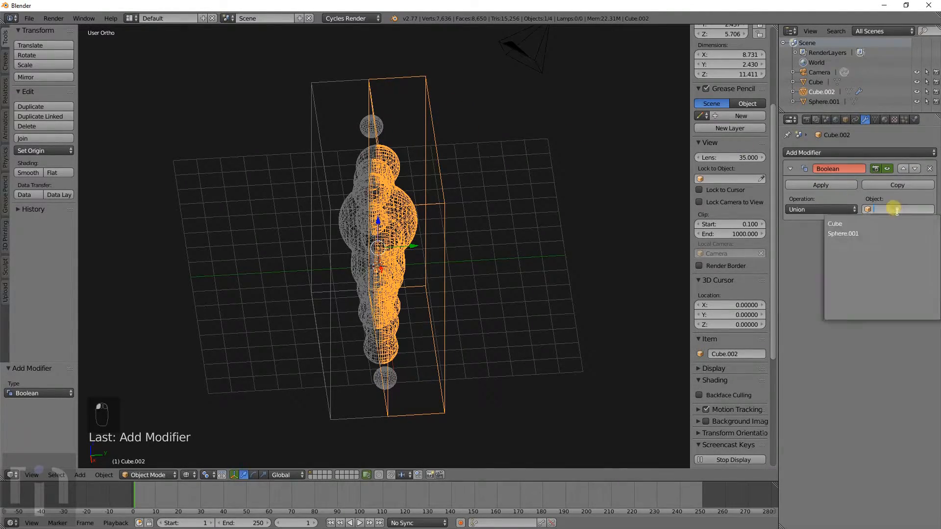
click(843, 233)
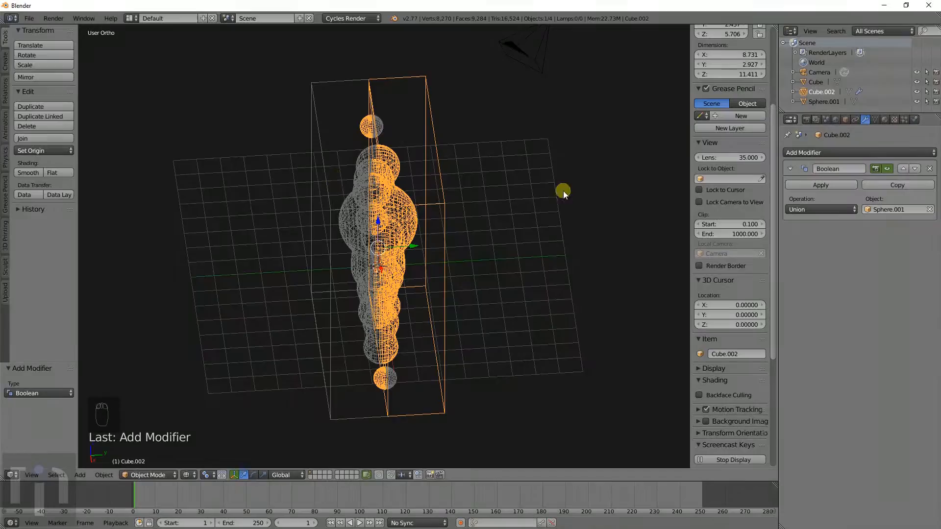
click(819, 185)
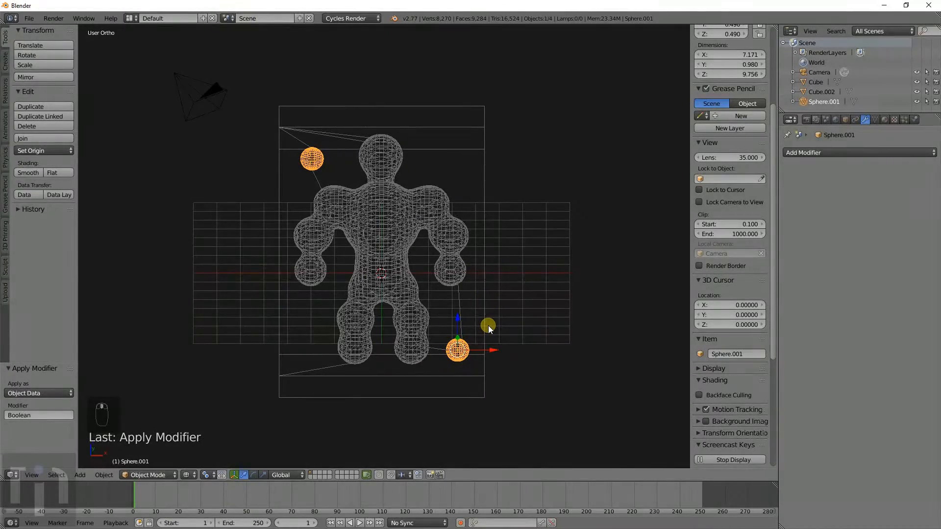
Step: Scale the registration spheres' mesh down slightly in Edit Mode
key(Tab)
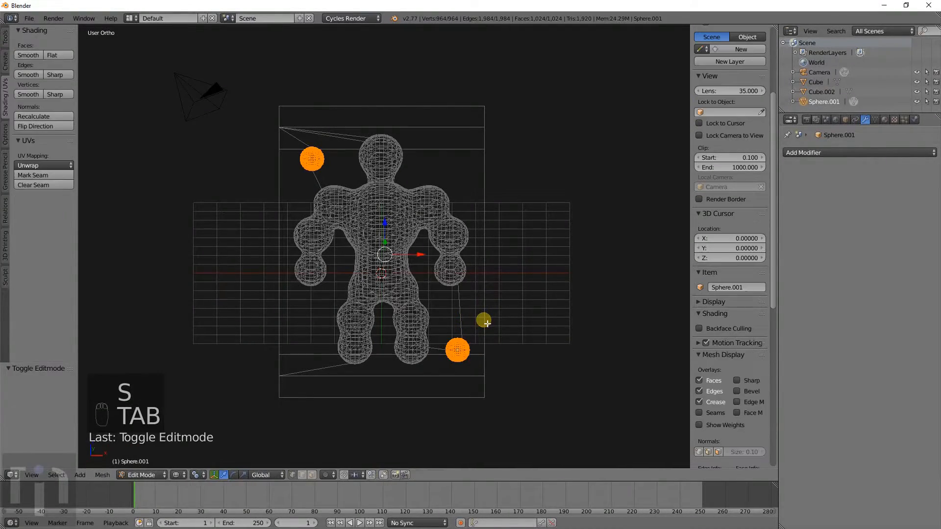
key(s)
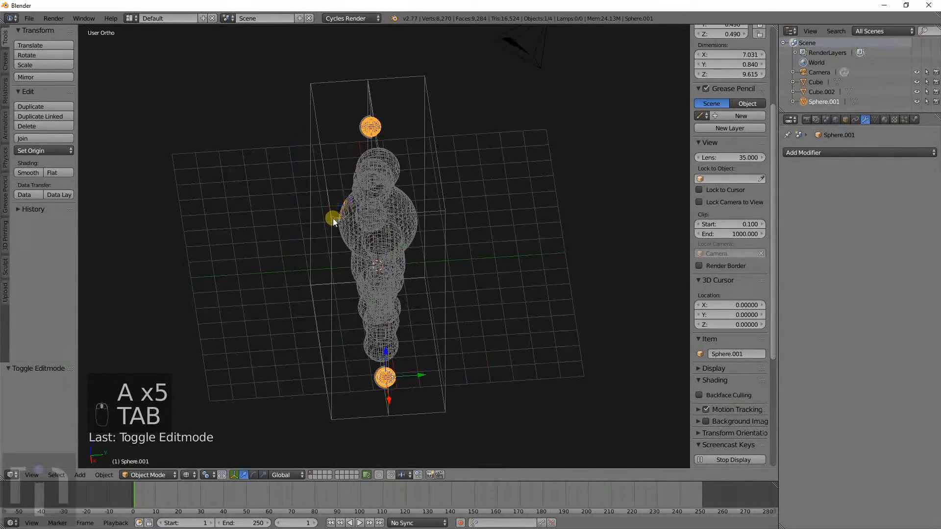
Step: Add a Boolean modifier to the Cube mold half for the registration holes
click(802, 152)
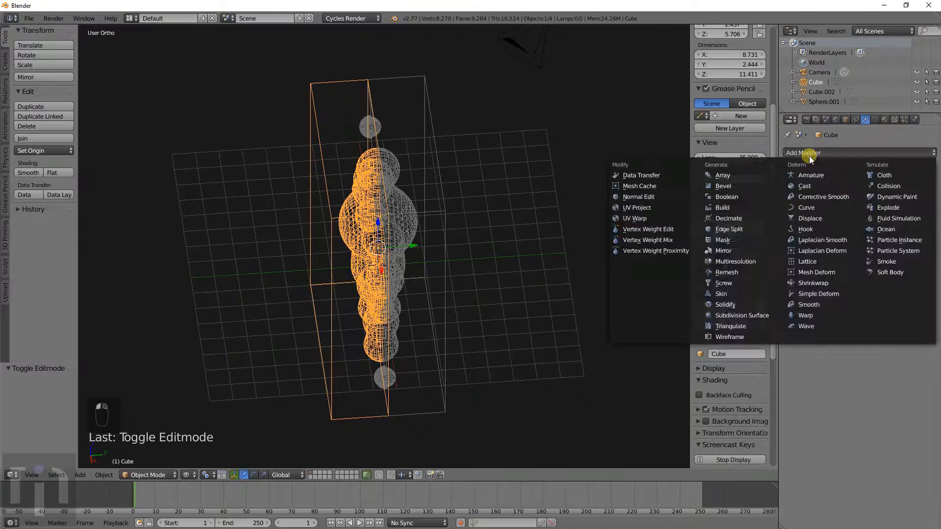
click(726, 196)
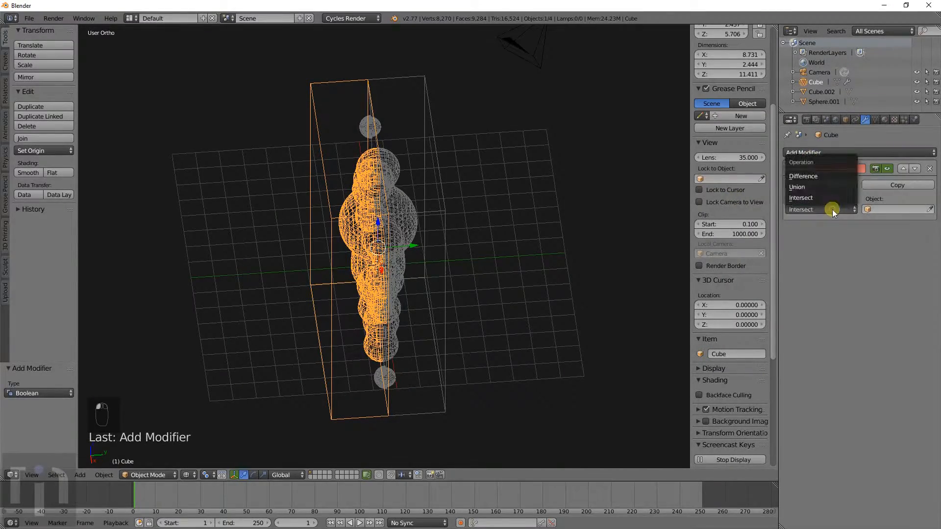
mouse_move(797, 186)
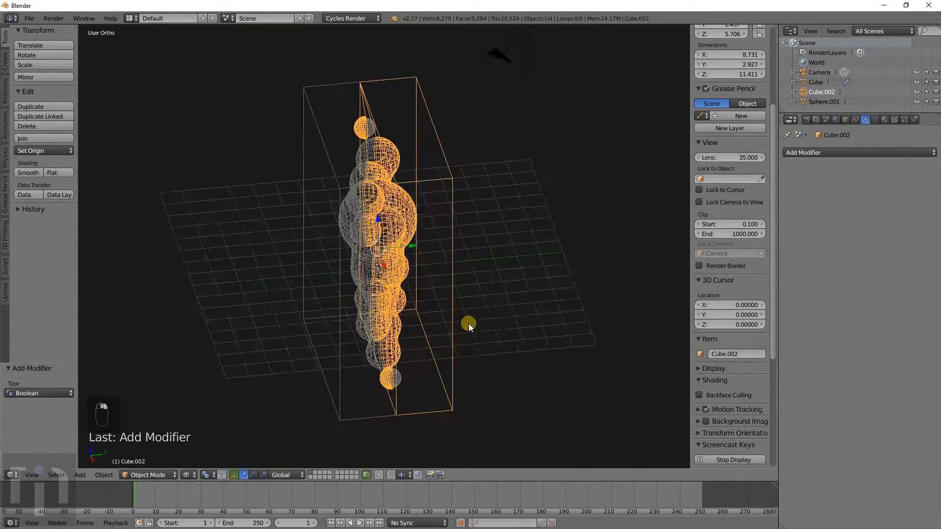
key(g)
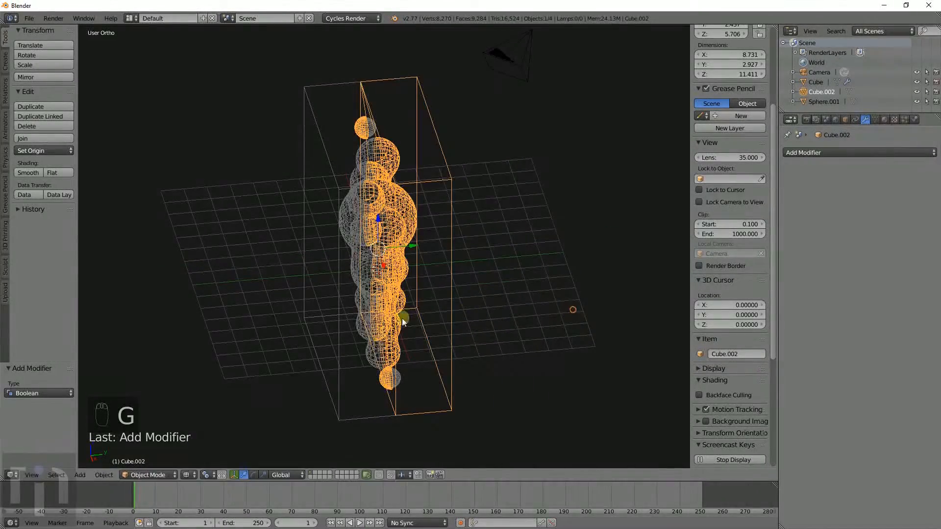
Step: Rescale the Sphere.001 mesh in Edit Mode, checking it from the side view
key(Tab)
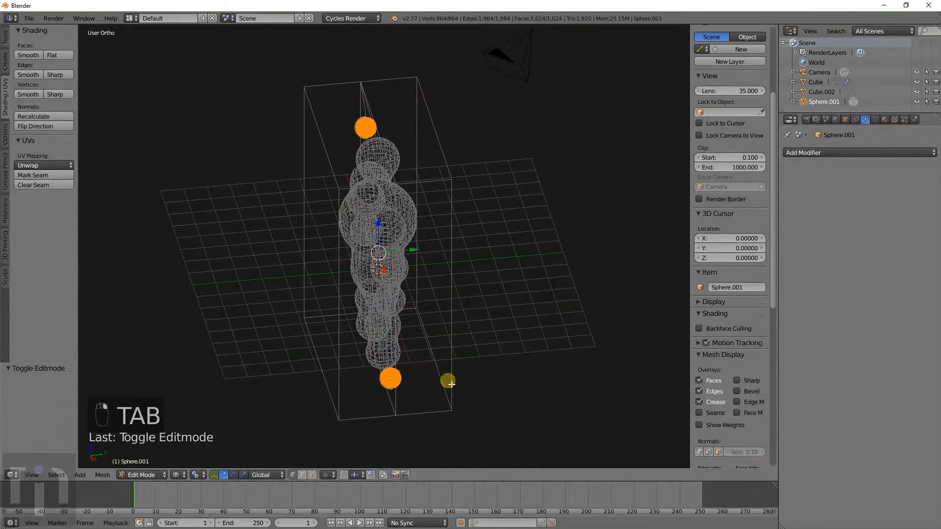
key(s)
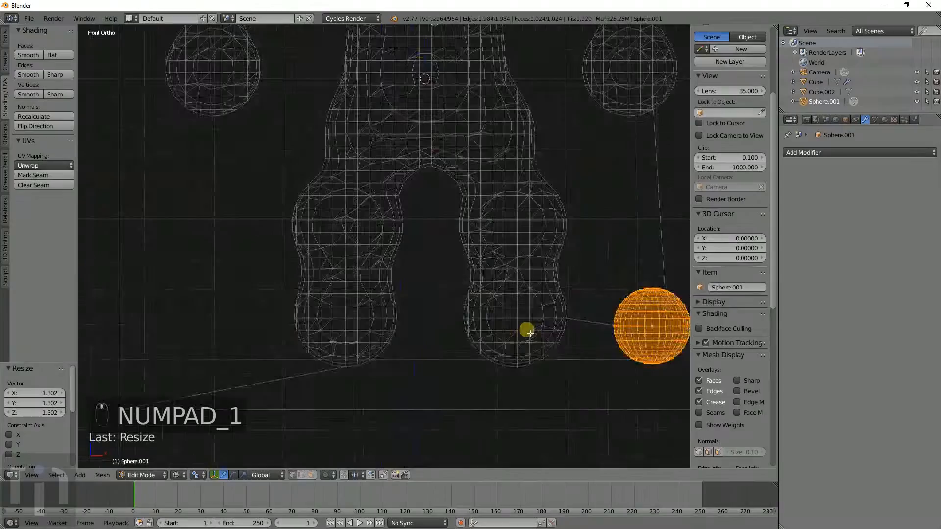
key(KP_3)
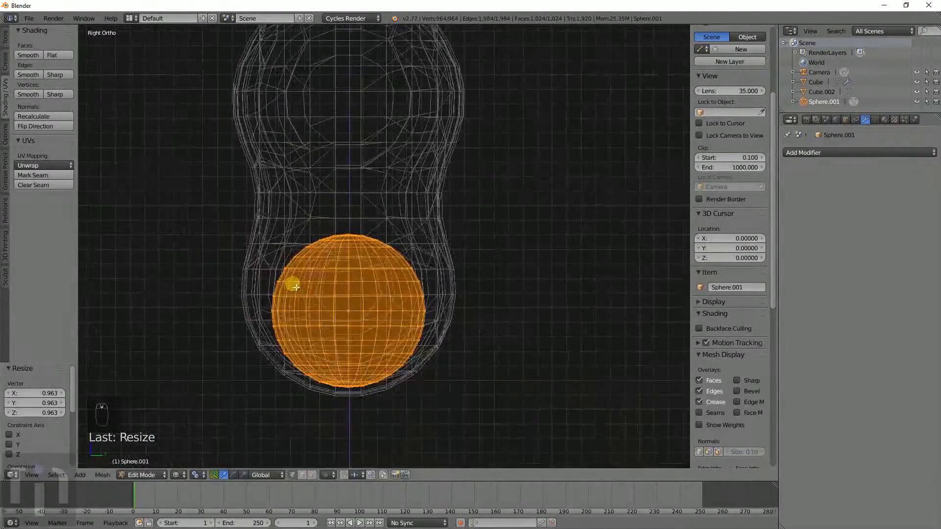
key(Tab)
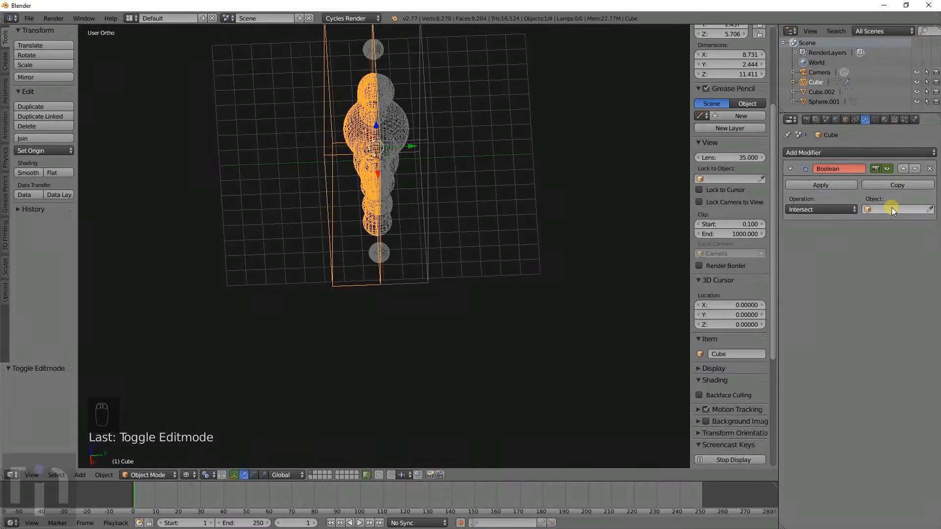
Step: Set Sphere.001 as the Boolean cutter on Cube and apply the subtraction
click(820, 209)
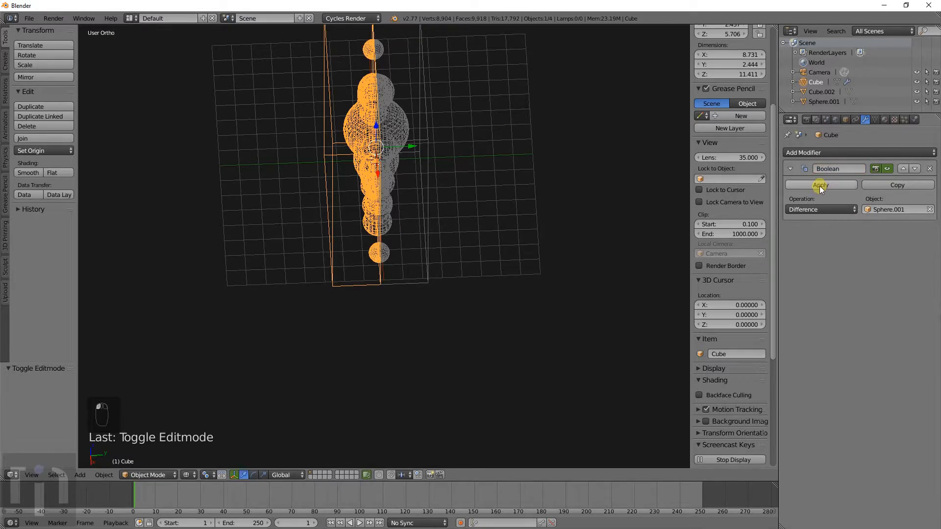
click(820, 185)
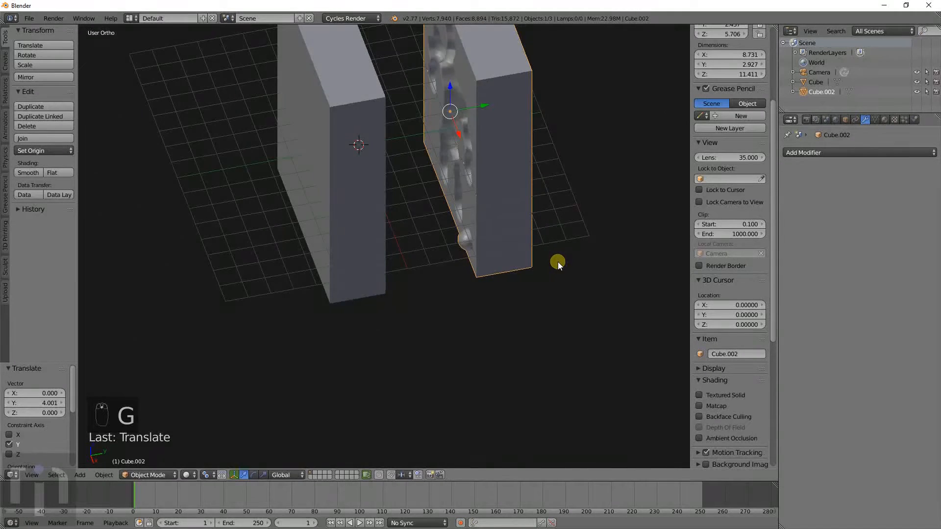
Step: Inspect the separated halves' holes in perspective, then undo the move to rejoin them
key(numpad_5)
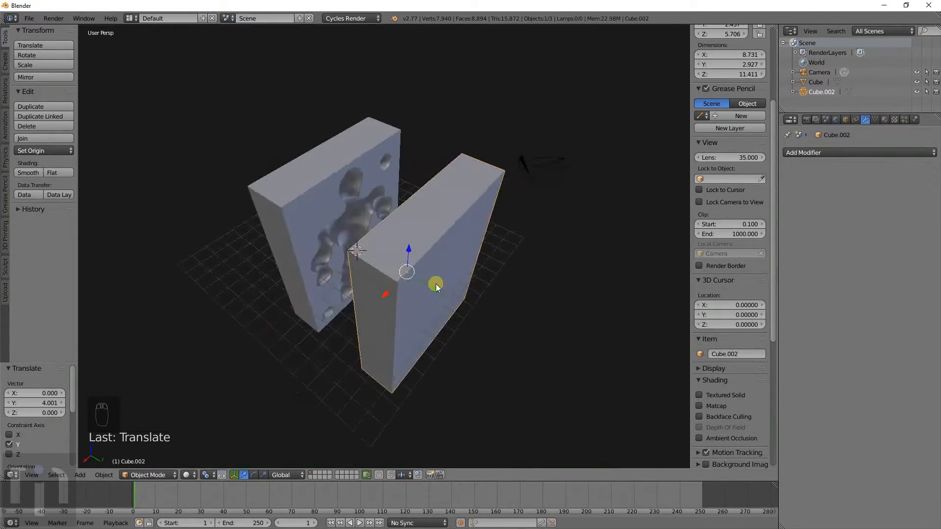
drag(437, 286, 491, 219)
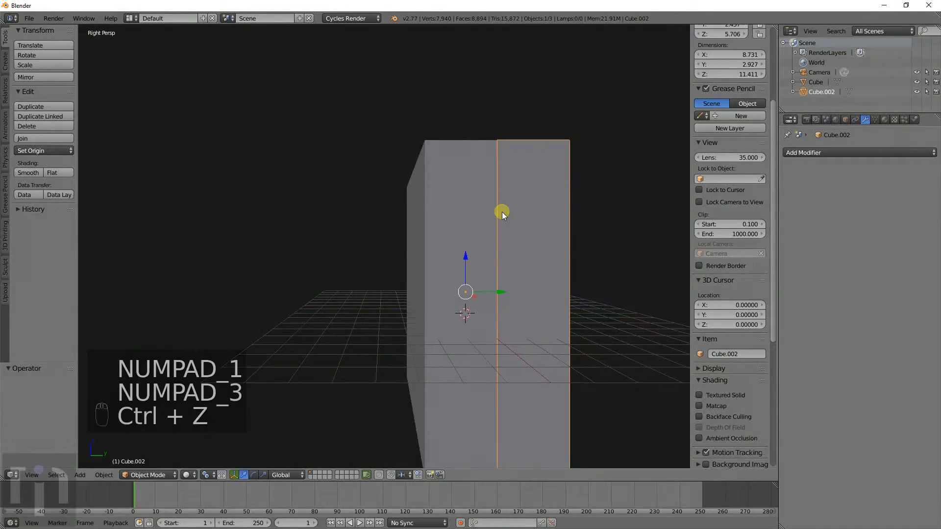
key(numpad_7)
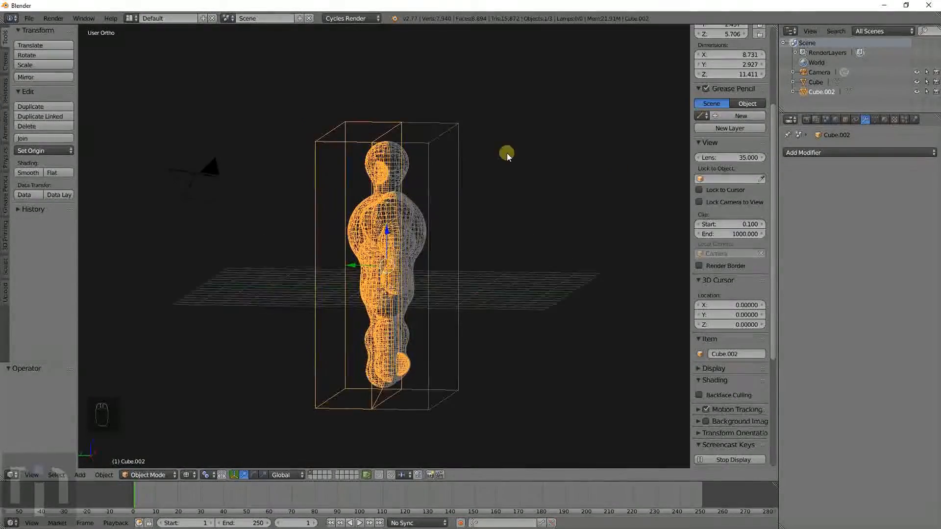
Step: Rotate both mold halves -90 degrees around the X axis
drag(507, 157, 366, 88)
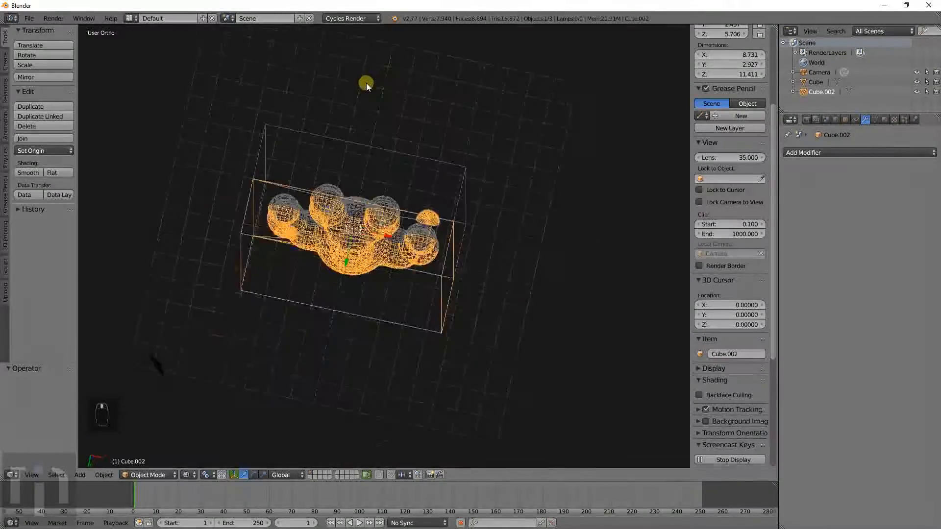
drag(366, 84, 311, 184)
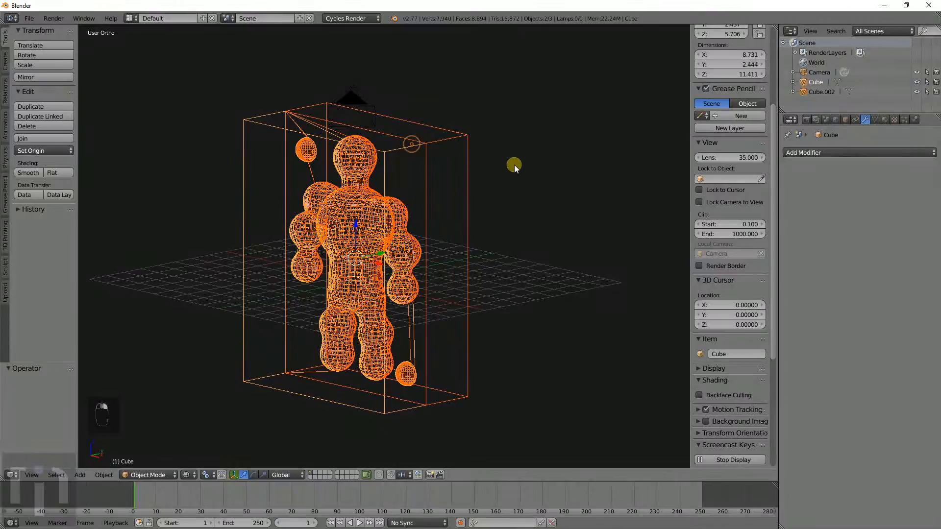
key(r)
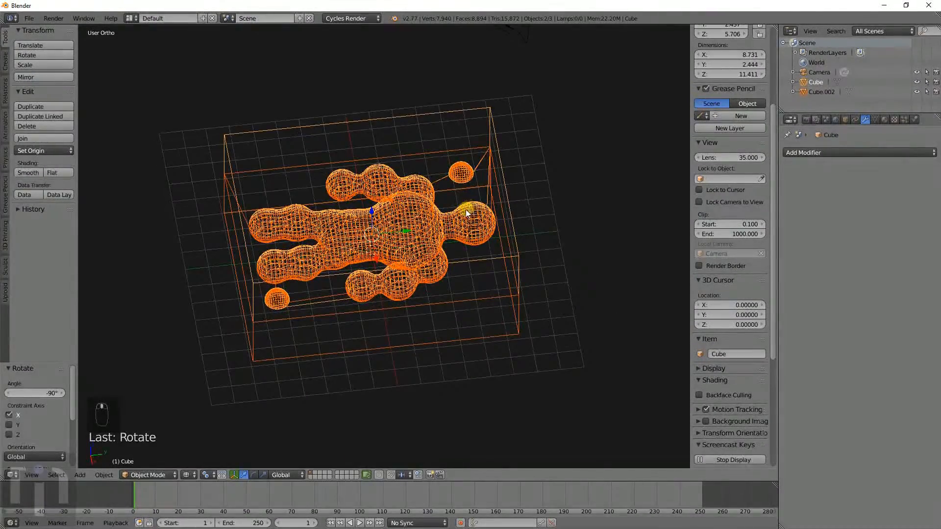
Step: Add an upside-down cone and move its tip onto the mold top
key(shift+a)
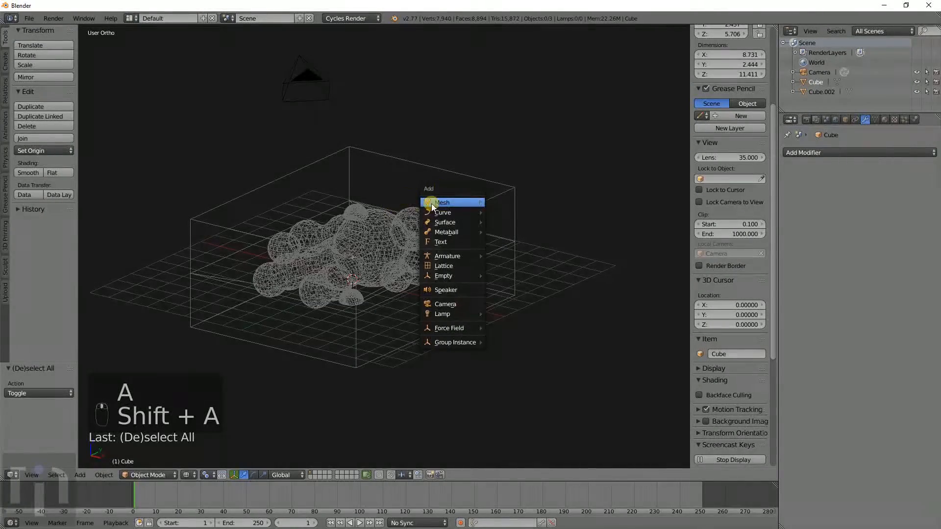
mouse_move(453, 241)
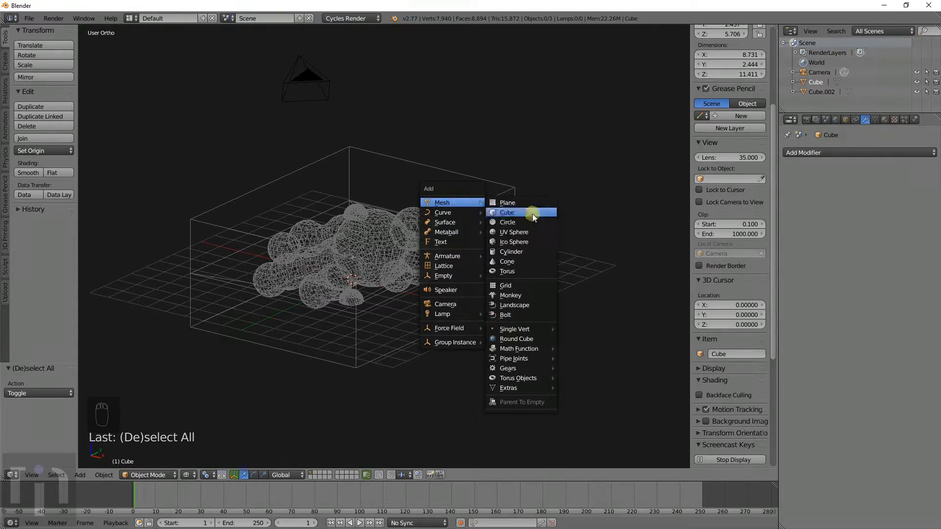
click(506, 261)
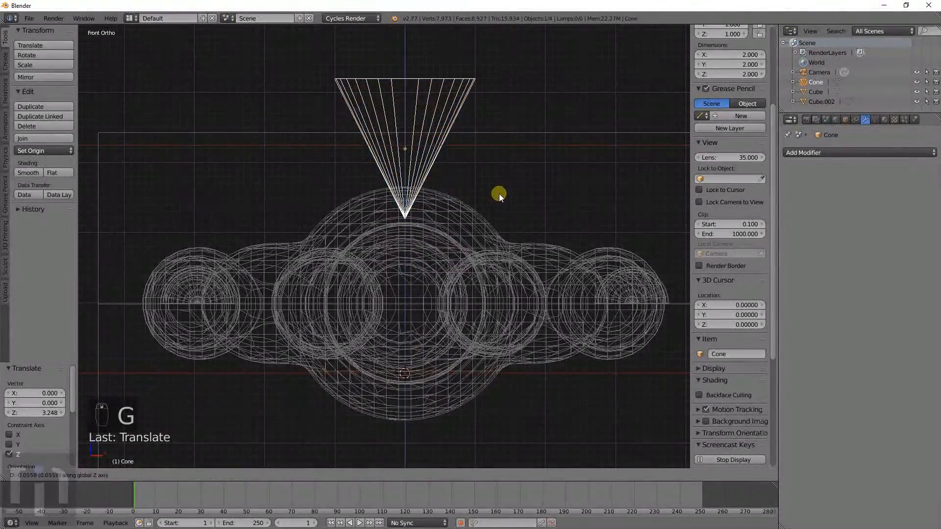
key(numpad_3)
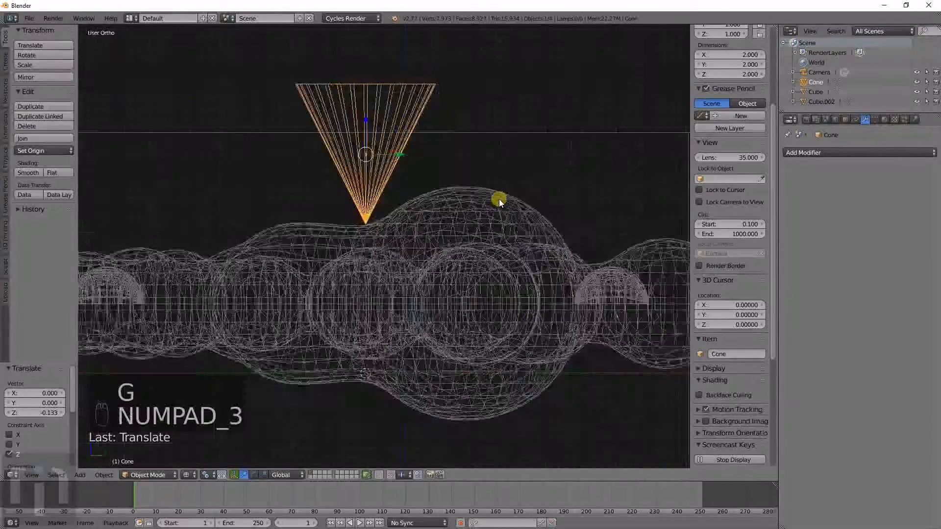
key(numpad_3)
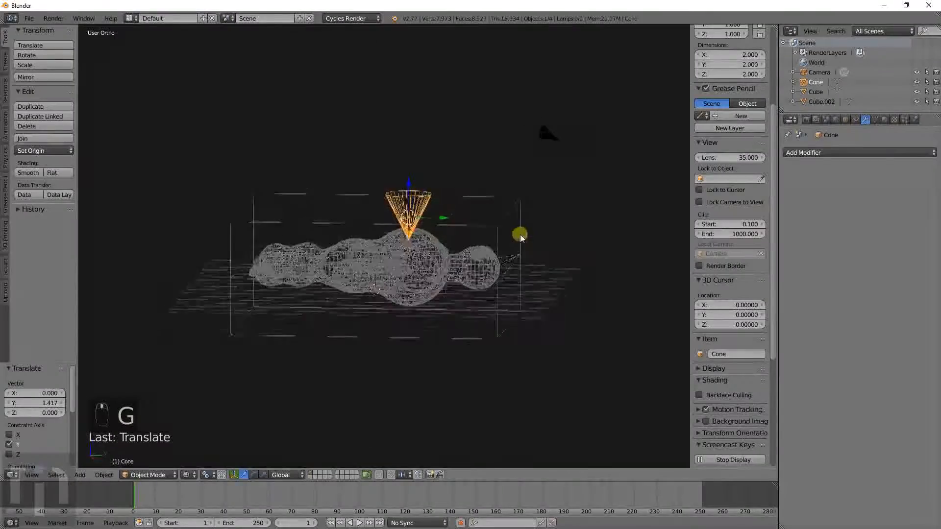
Step: Cut the Cone from the mold block with an applied Boolean Difference modifier
click(804, 152)
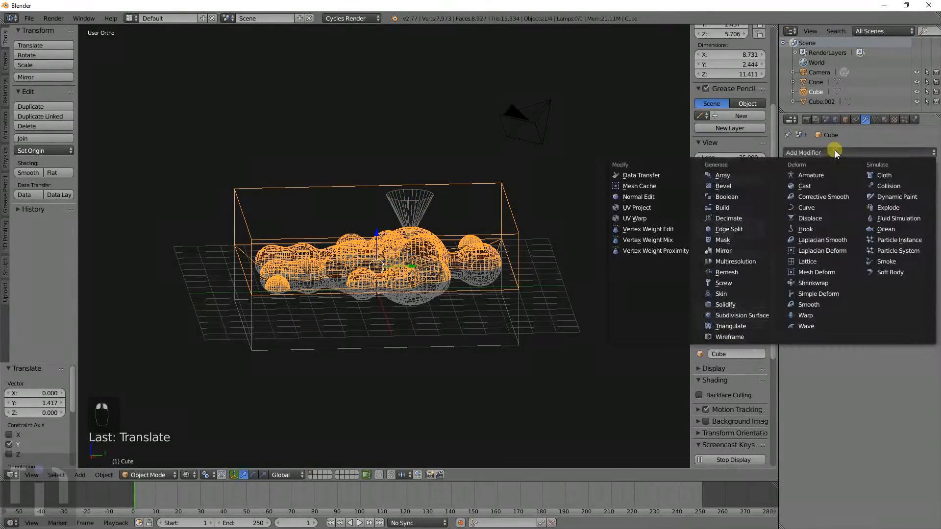
click(726, 196)
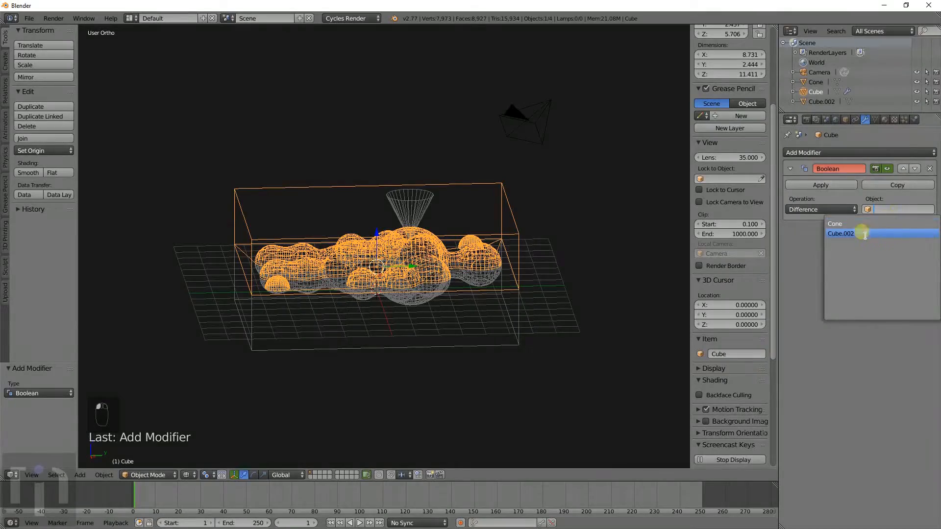
click(834, 224)
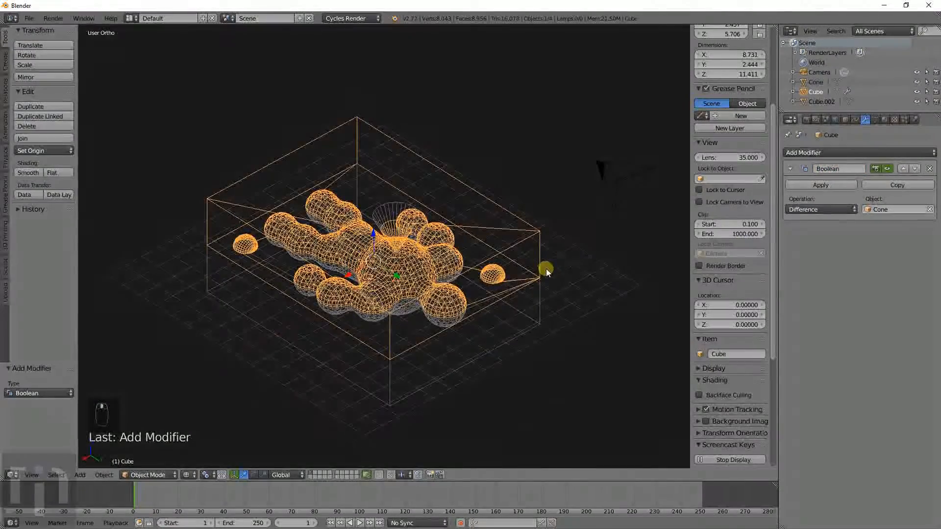
click(820, 184)
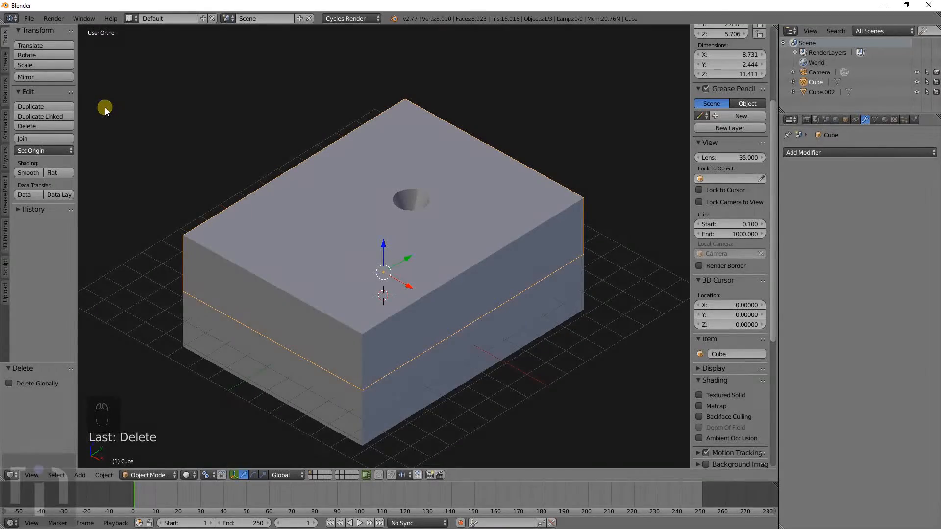
mouse_move(198, 207)
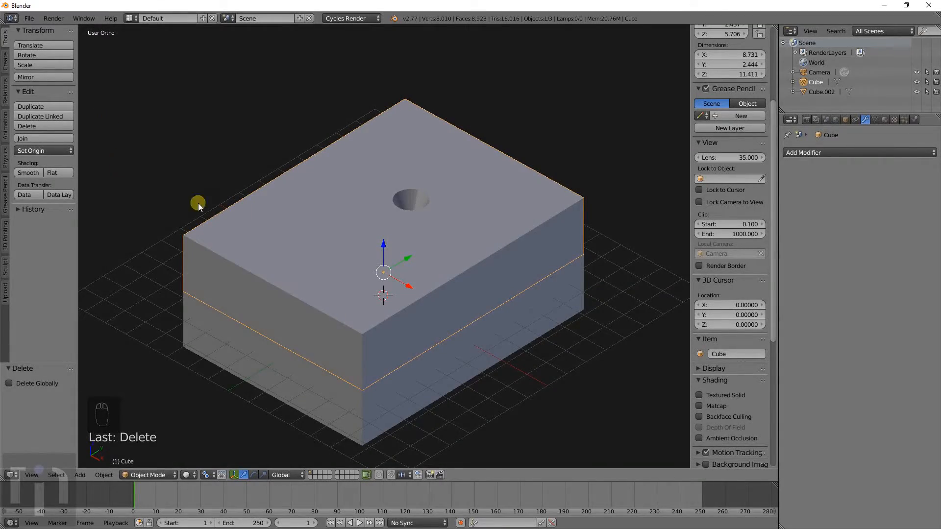
Step: Switch the viewport to wireframe to reveal the figure cavity and registration holes
key(z)
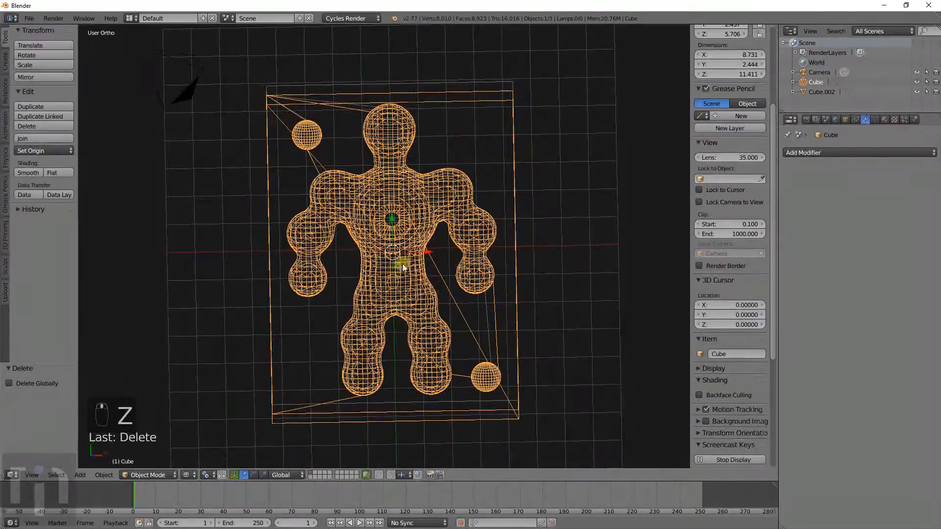